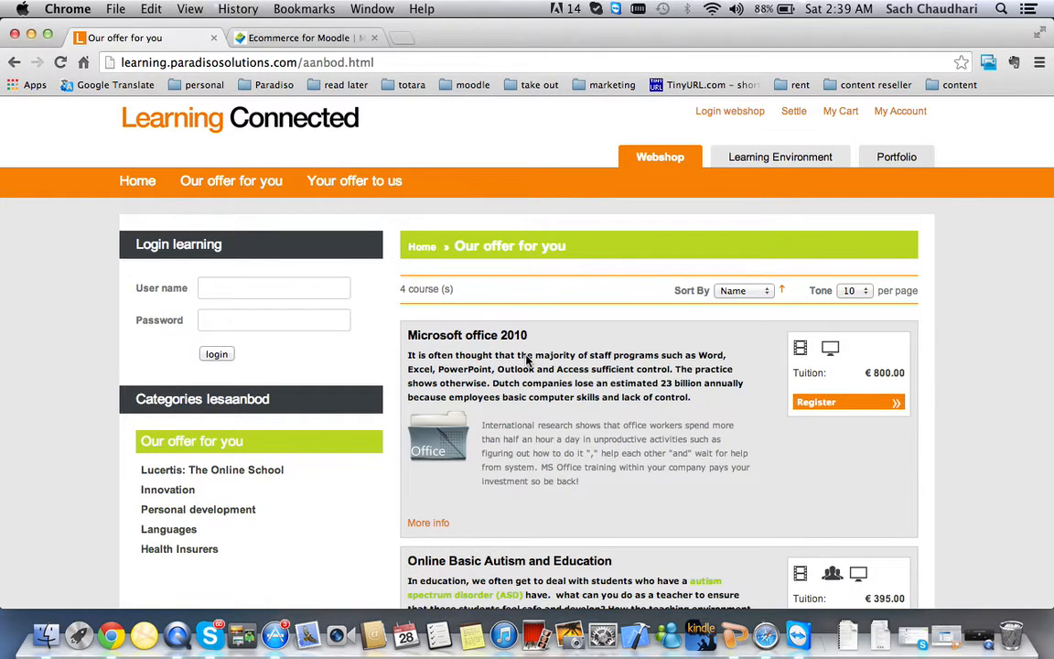
Step: Browse the 'Our offer for you' course list, then go to the webshop homepage
scroll(down, 3)
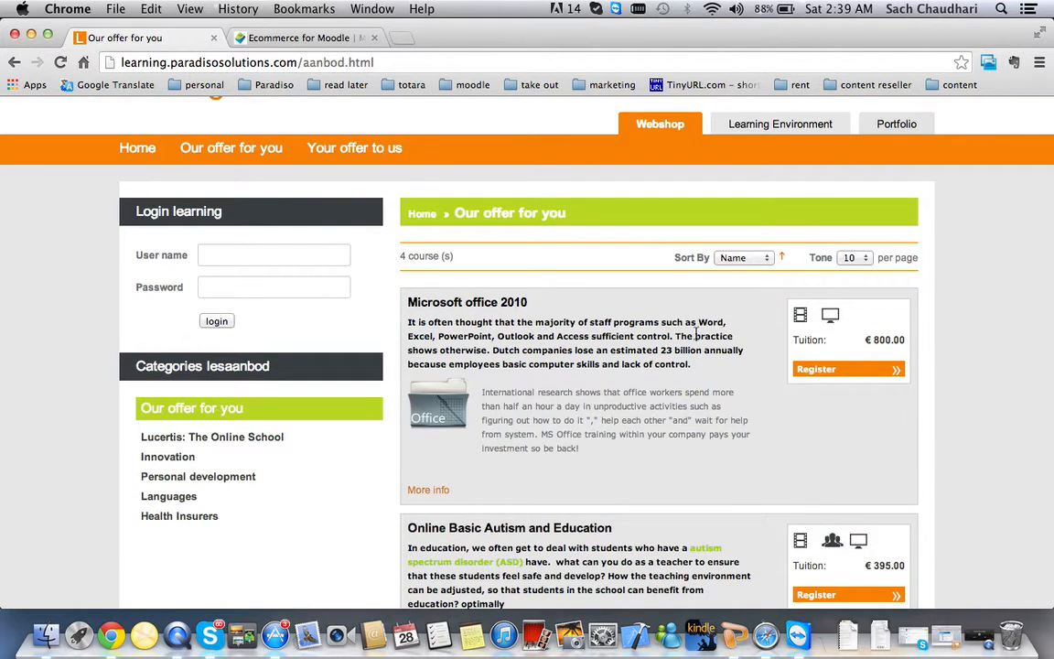
mouse_move(460, 284)
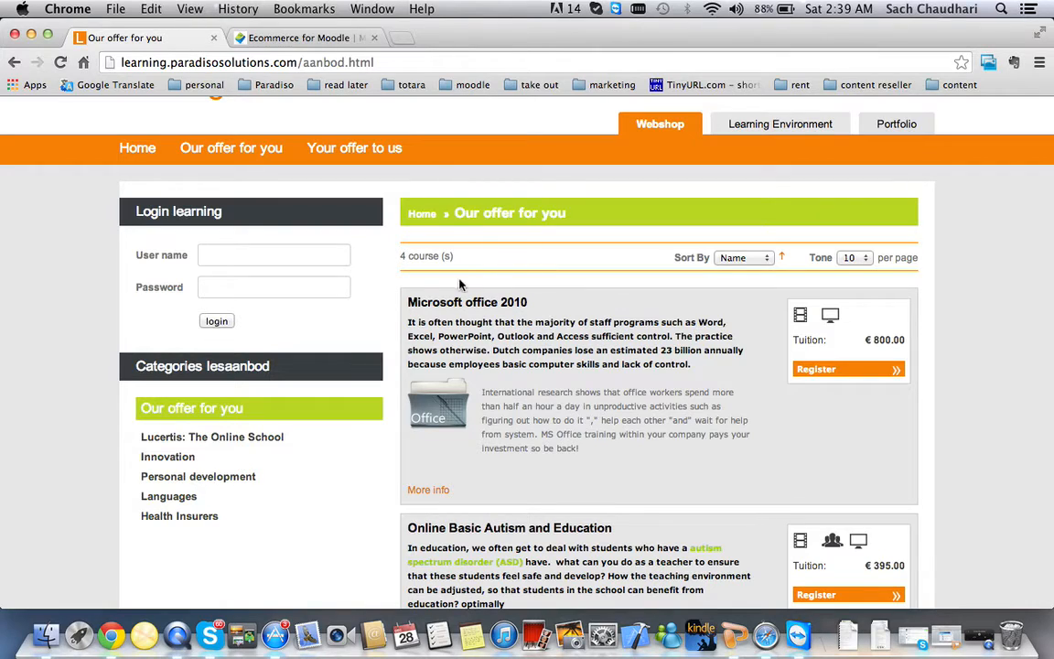
click(138, 147)
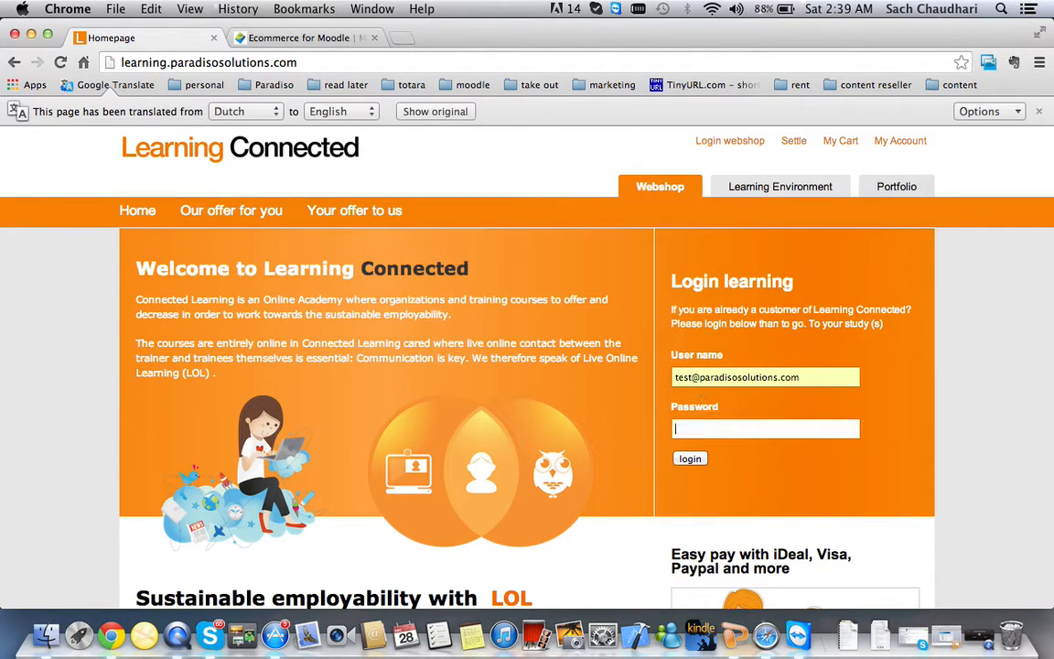
mouse_move(845, 285)
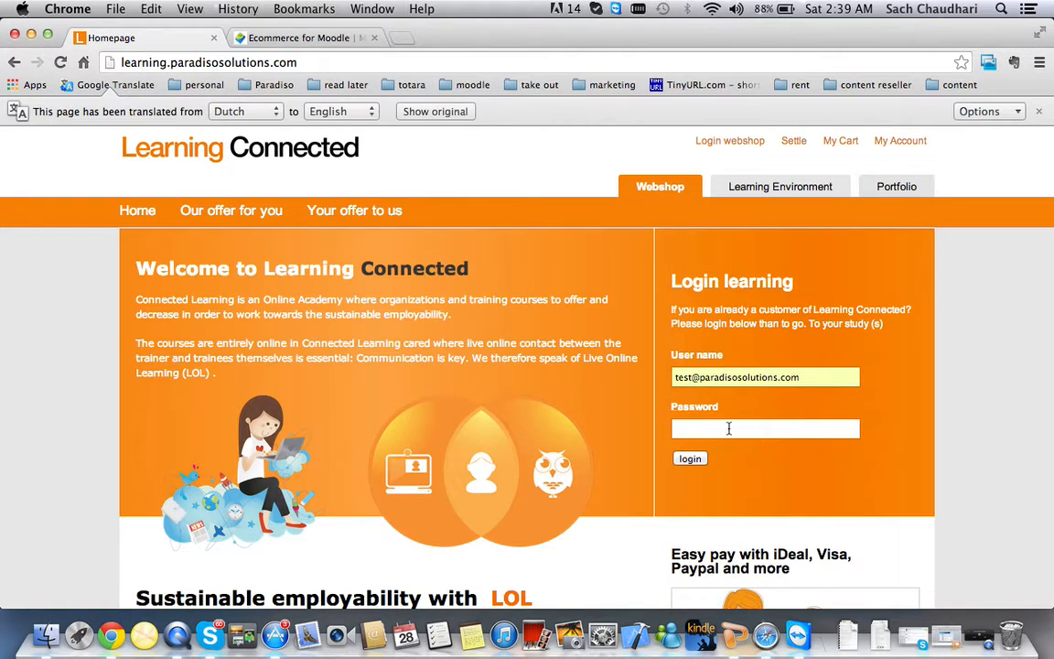
Step: Enter the customer password and submit the Login learning form
text(password)
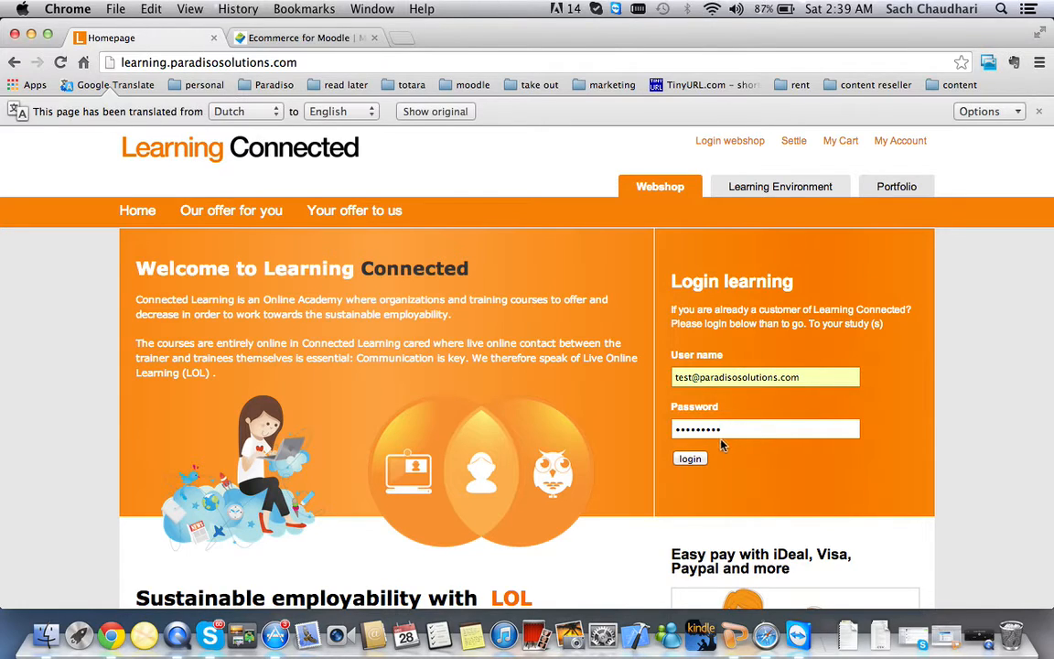
click(689, 458)
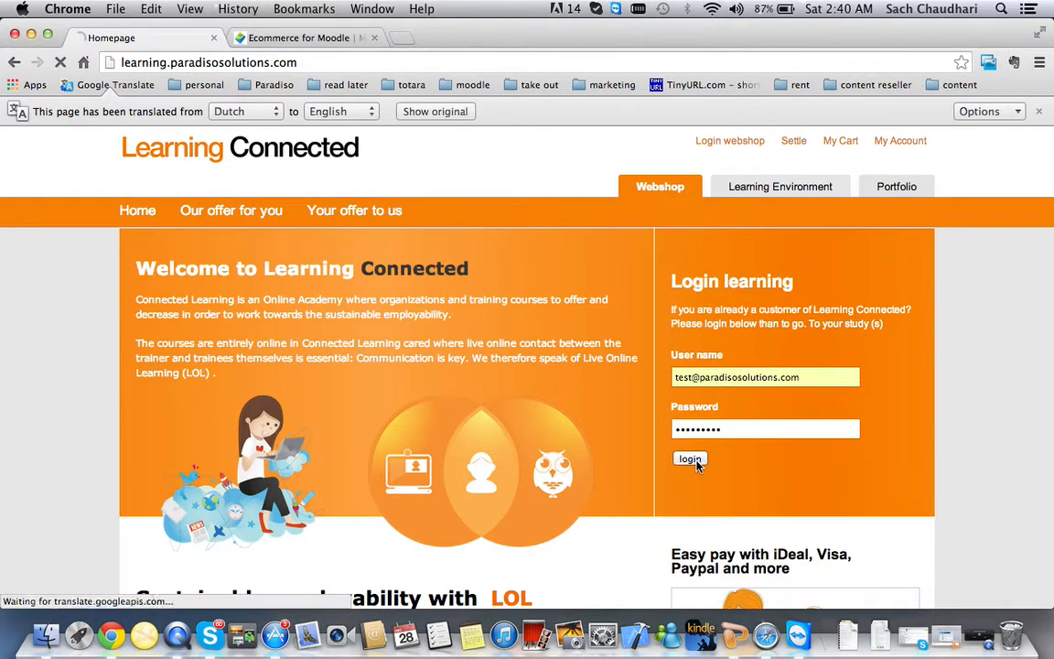
click(689, 459)
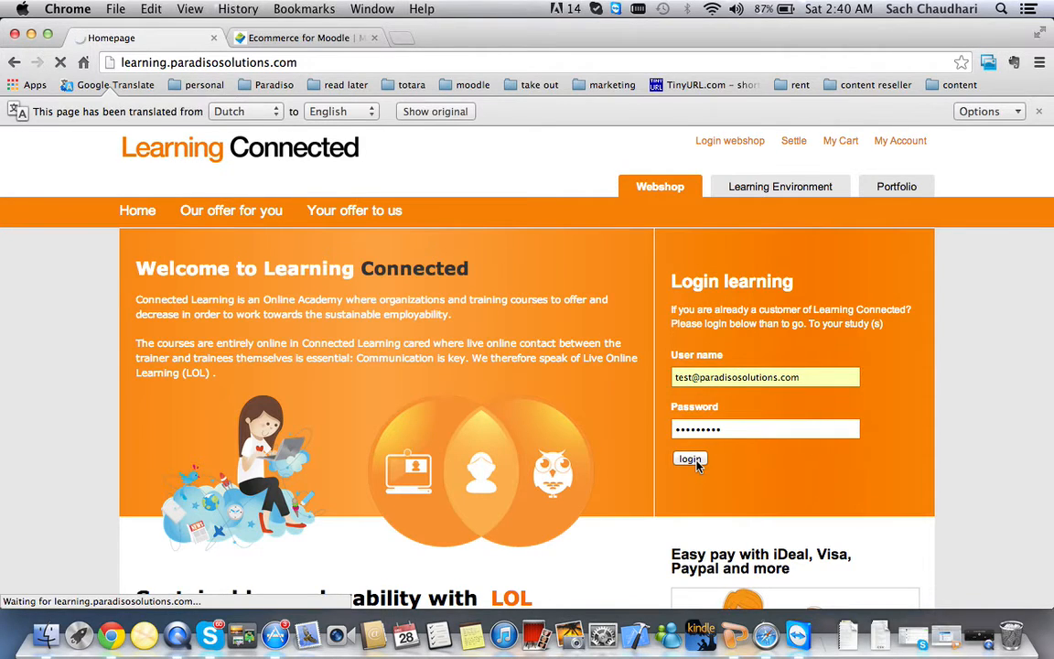
click(689, 458)
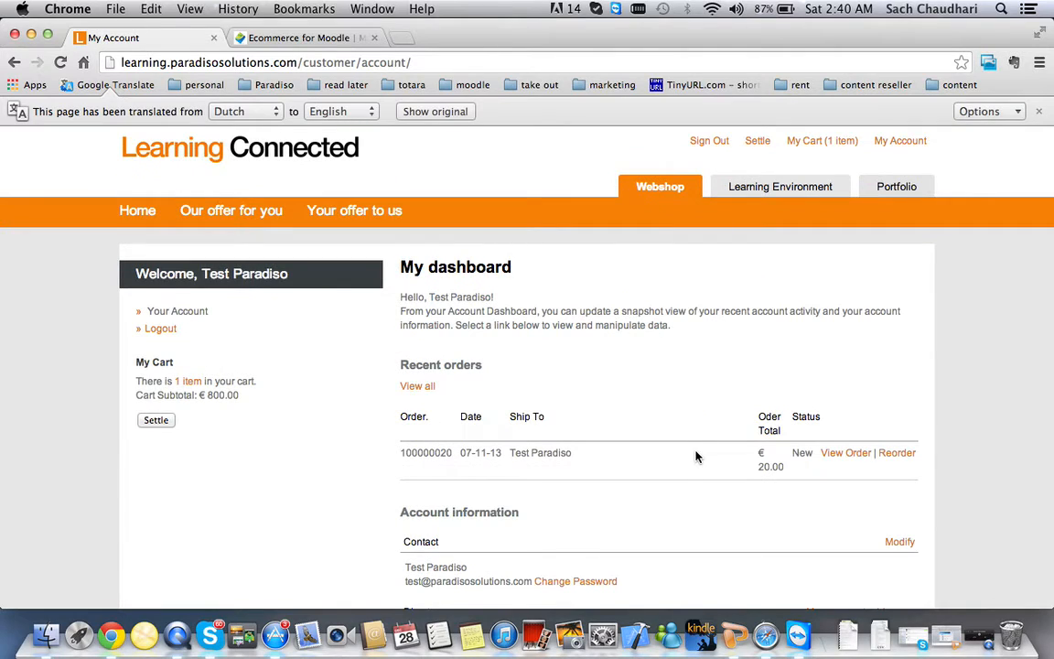
mouse_move(492, 464)
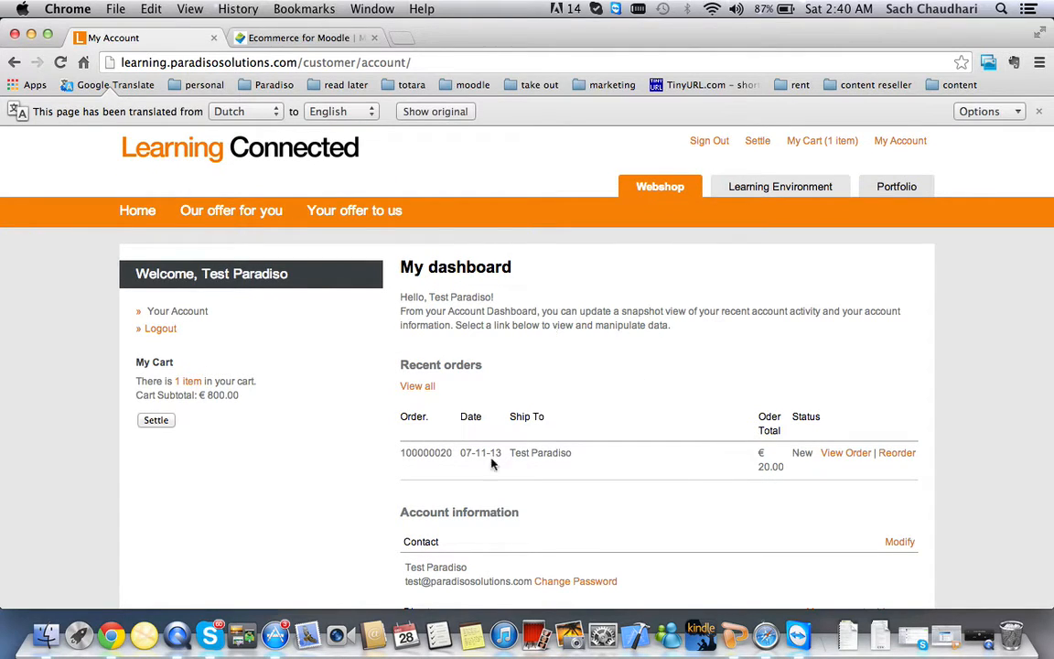
mouse_move(490, 501)
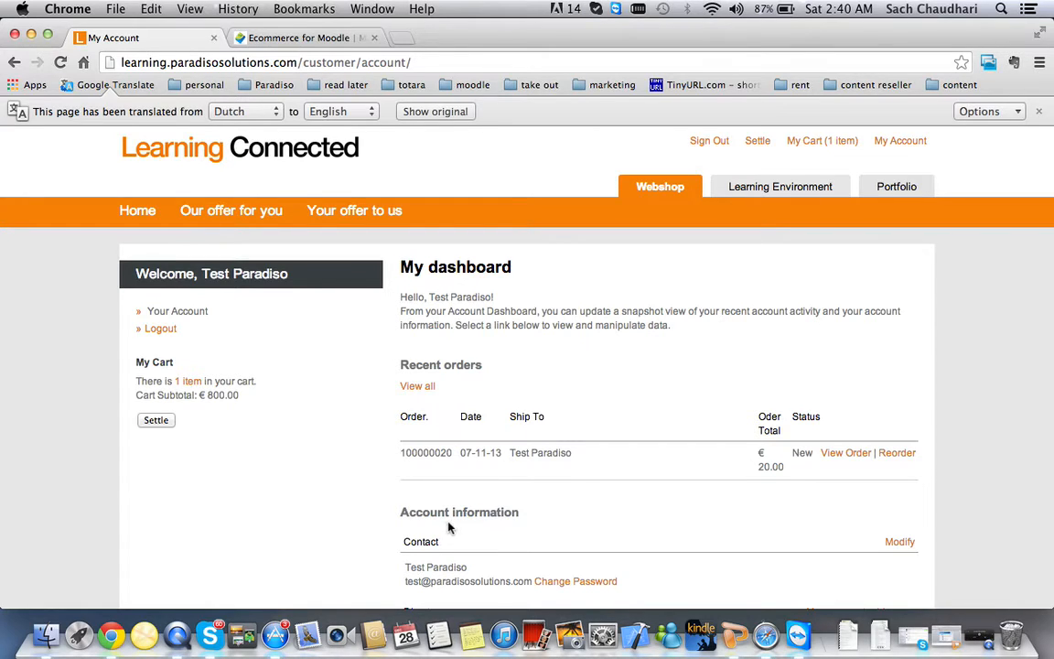
mouse_move(320, 428)
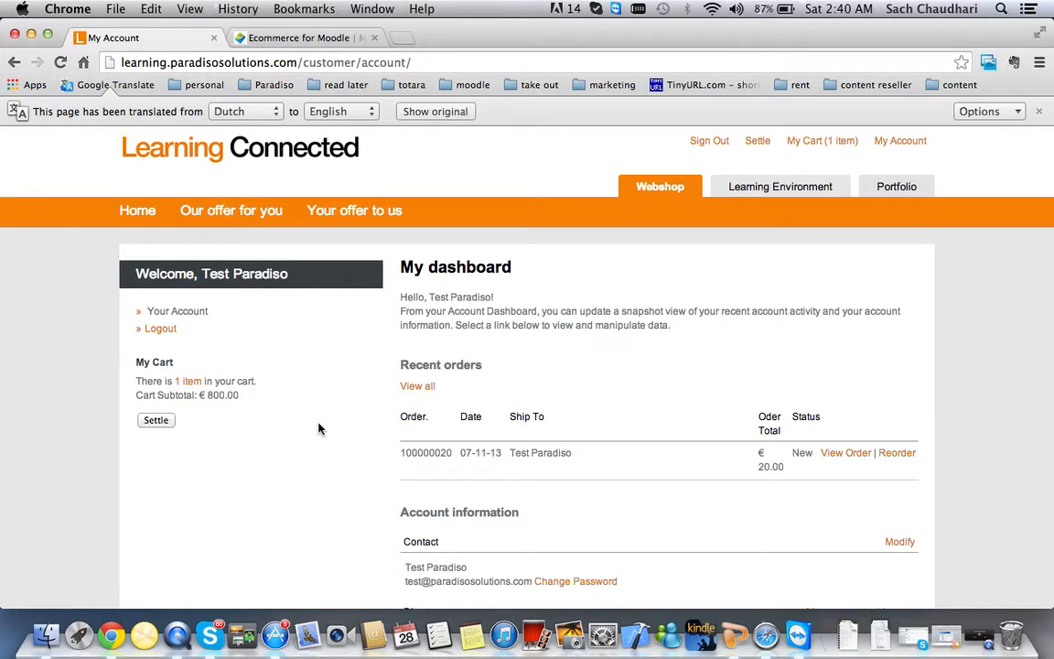
mouse_move(780, 186)
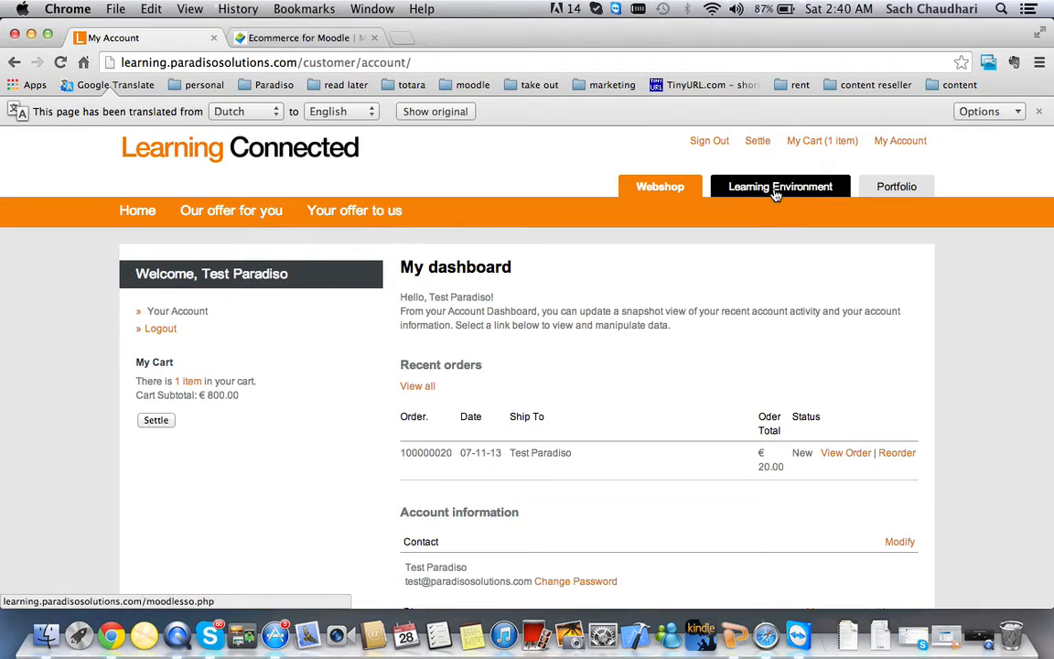
mouse_move(764, 194)
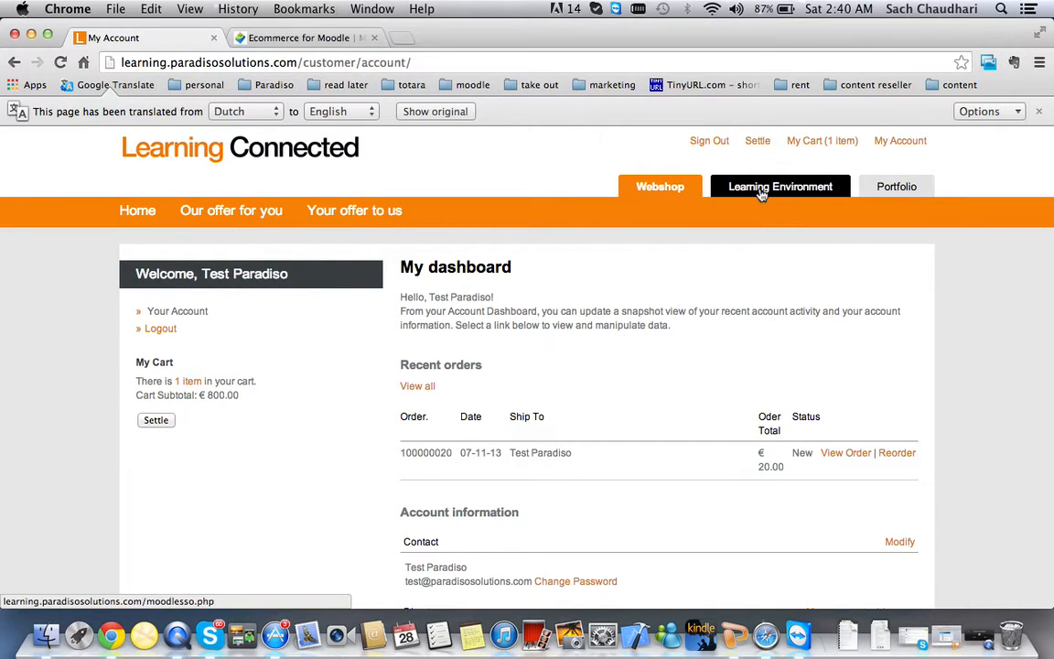
Step: Open the Learning Environment tab to reach the Moodle academy via single sign-on
click(780, 186)
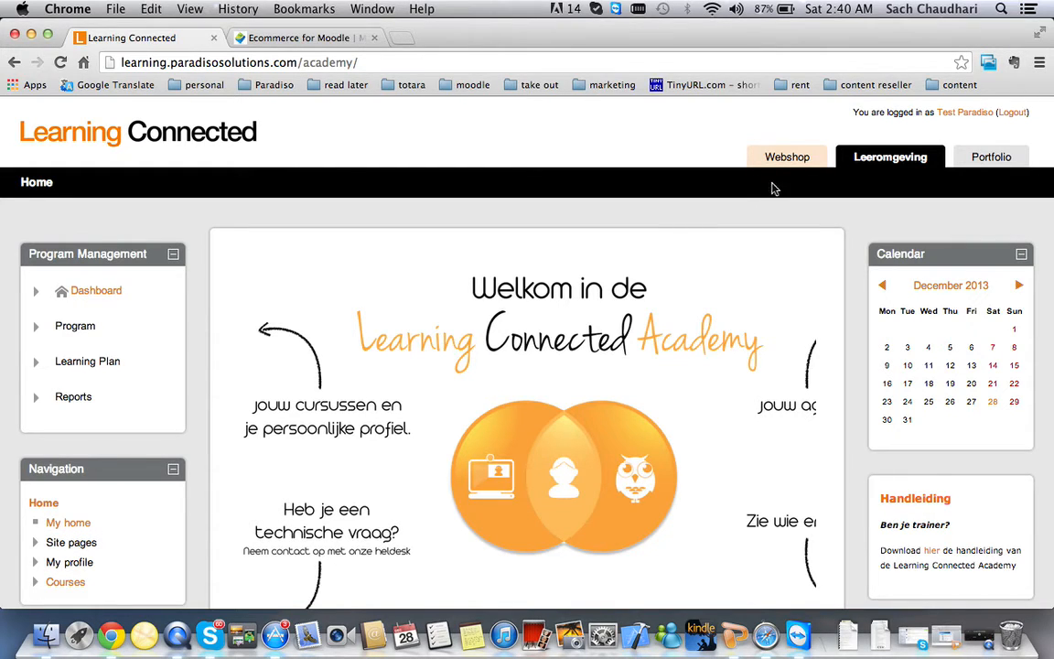
mouse_move(889, 156)
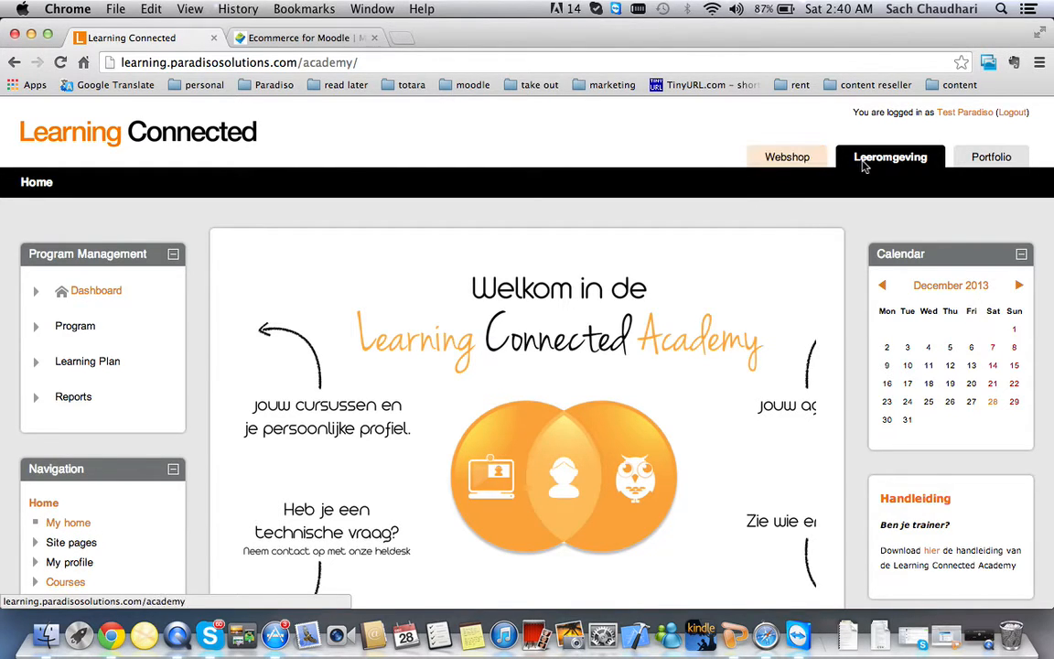
mouse_move(860, 171)
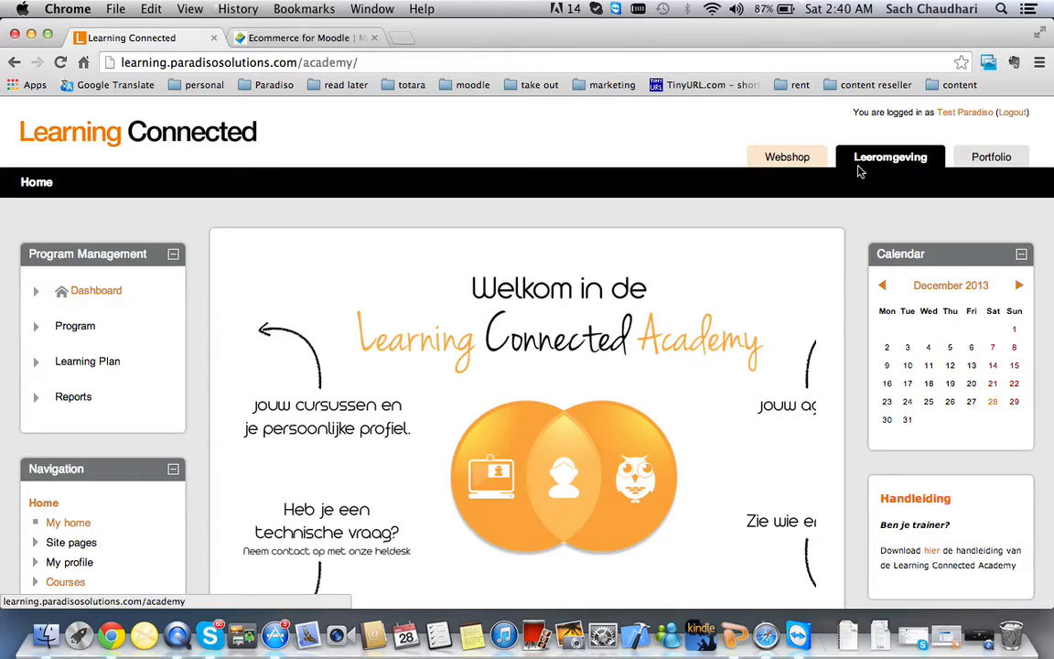
mouse_move(890, 175)
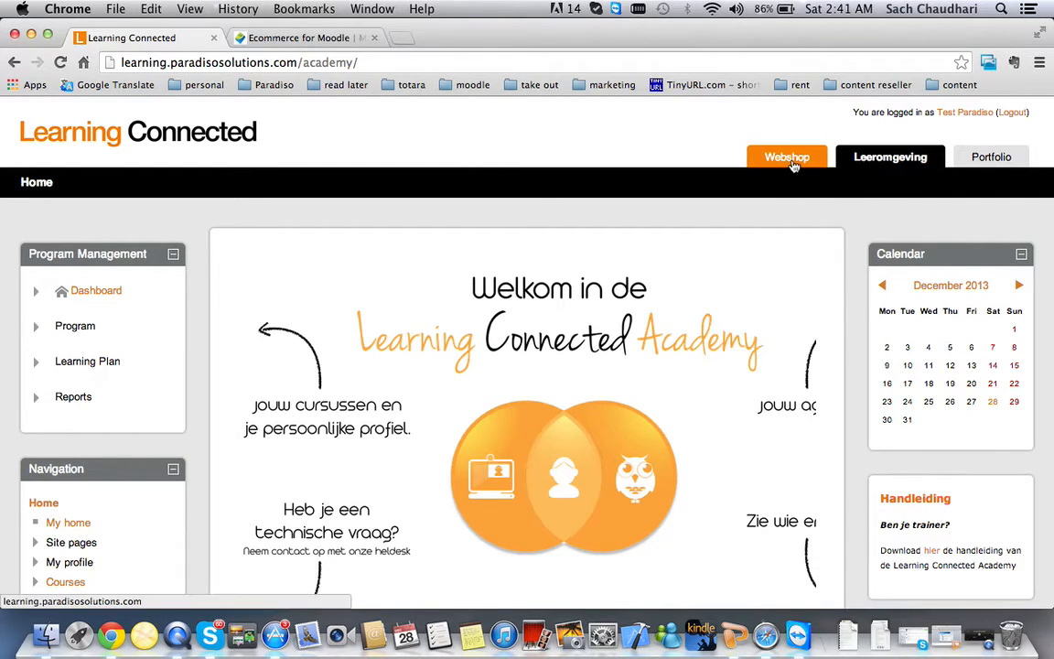
Step: Return from Moodle to the webshop and open the My Account dashboard
click(786, 157)
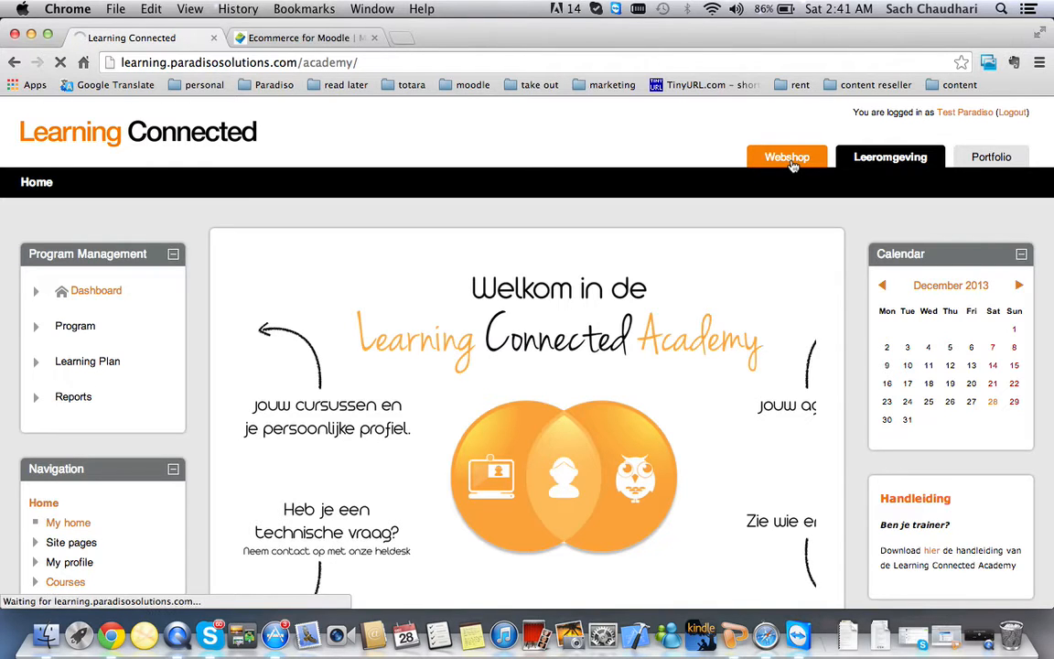
click(786, 156)
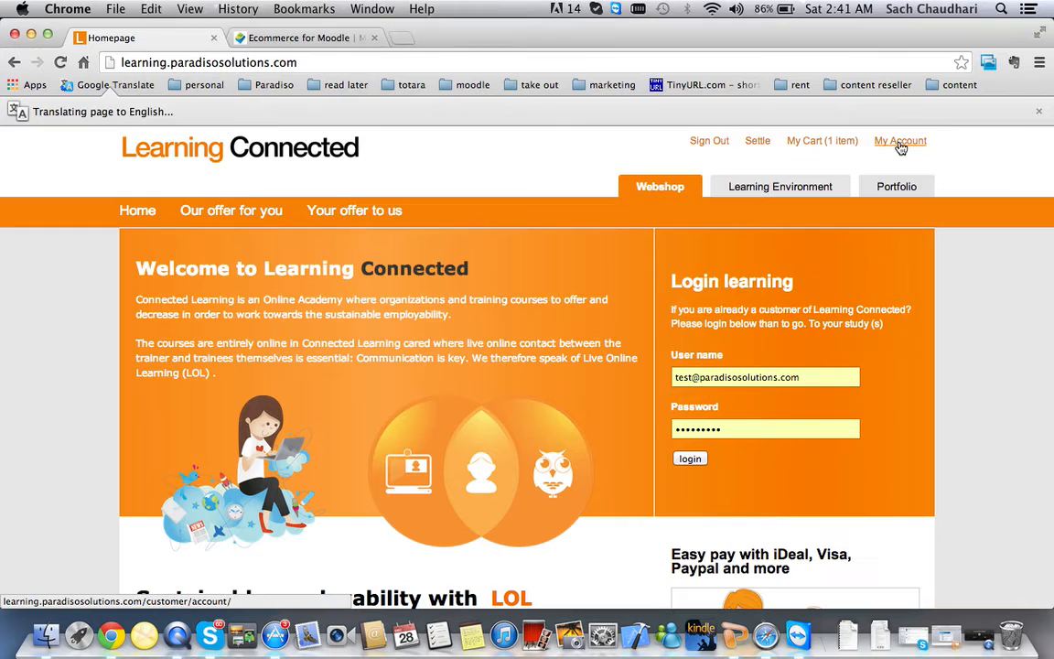
click(900, 141)
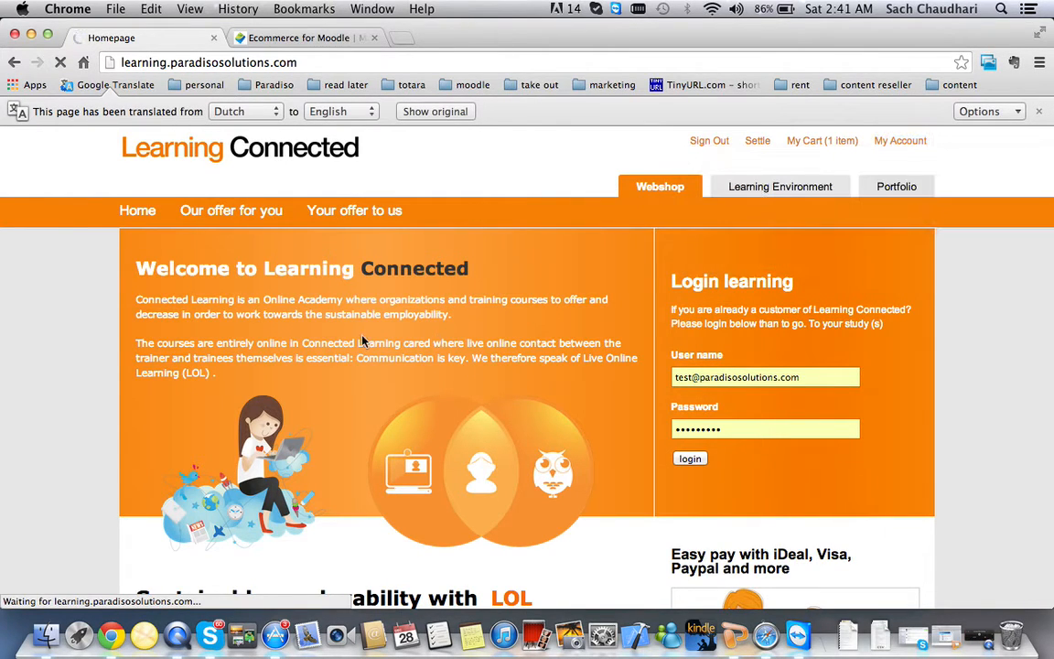
click(689, 459)
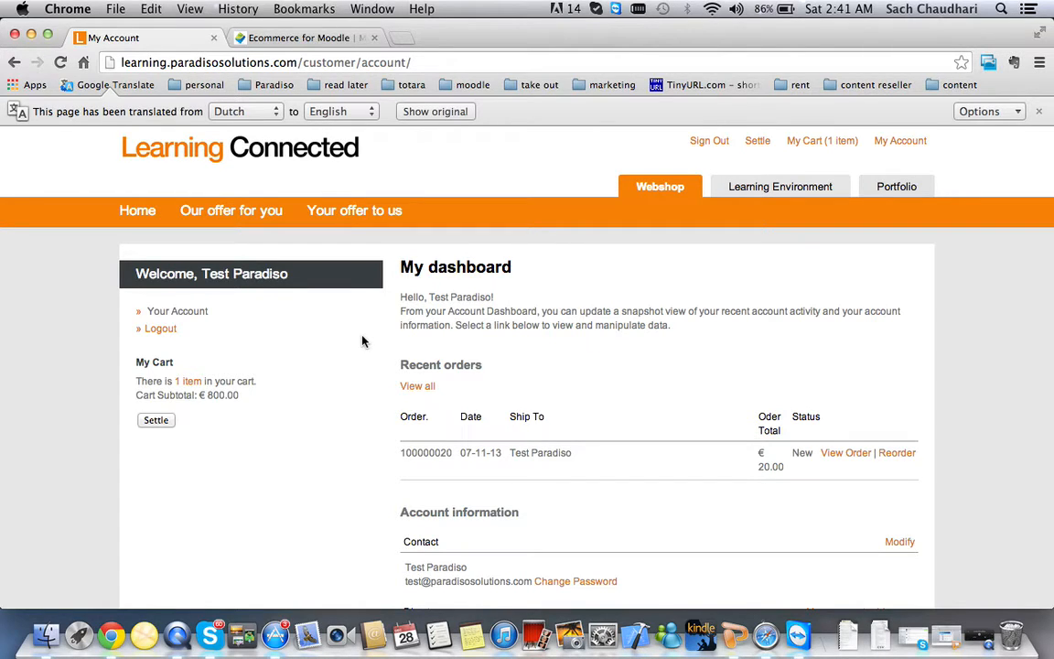
mouse_move(781, 584)
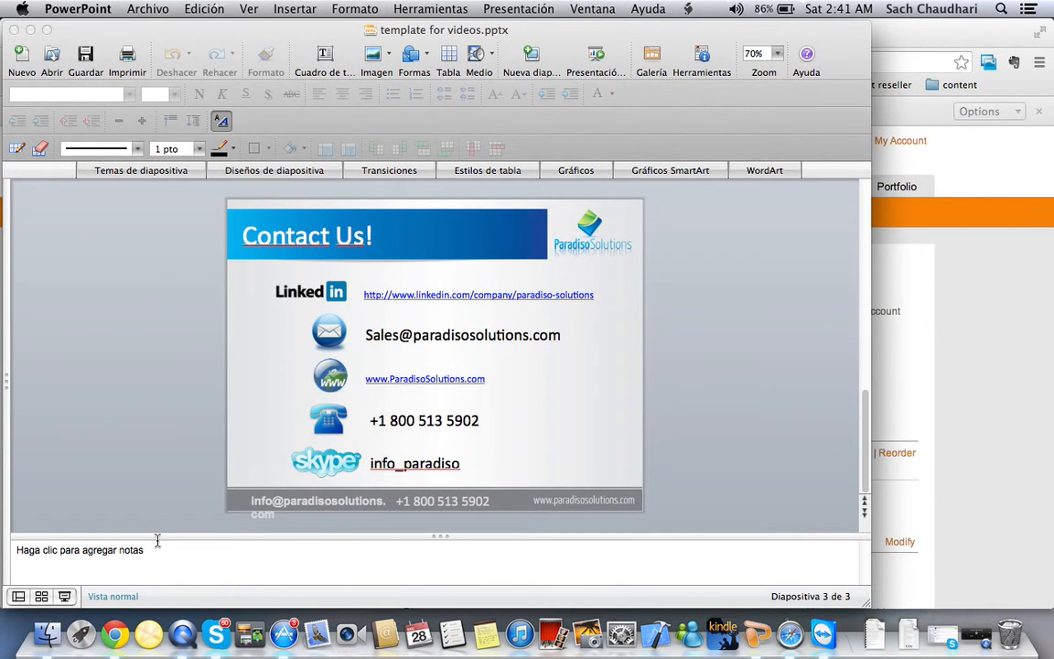
mouse_move(366, 322)
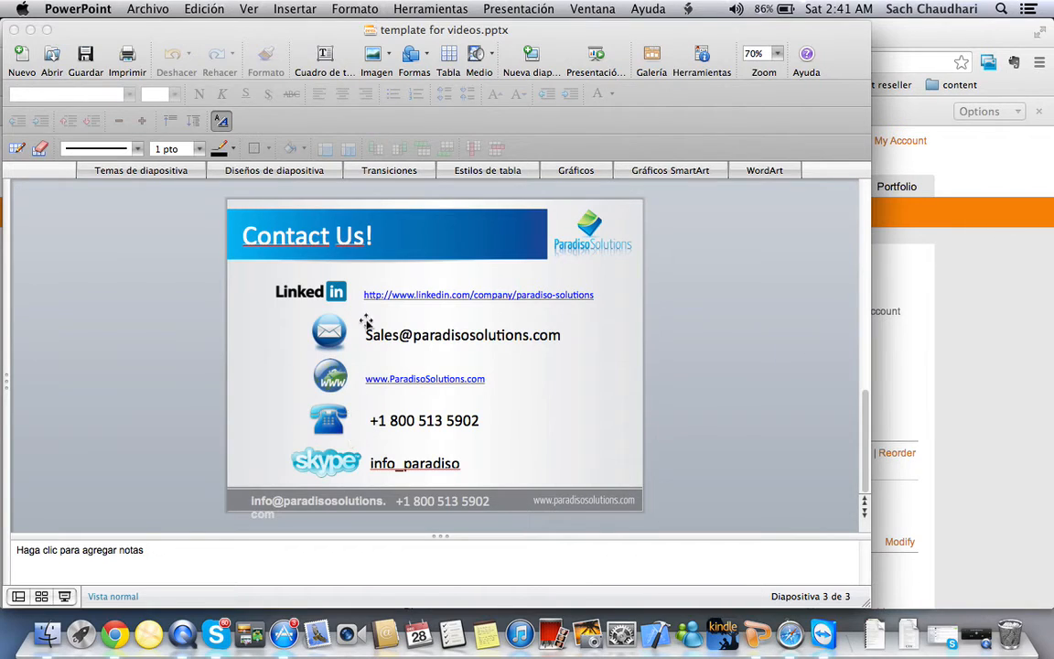
mouse_move(398, 382)
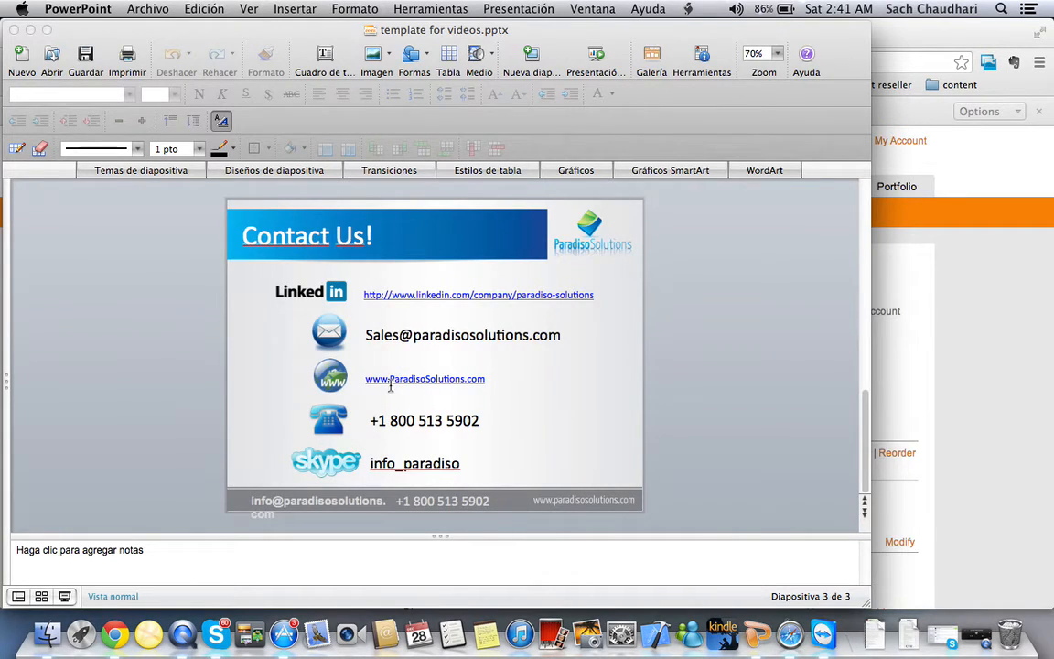
mouse_move(470, 397)
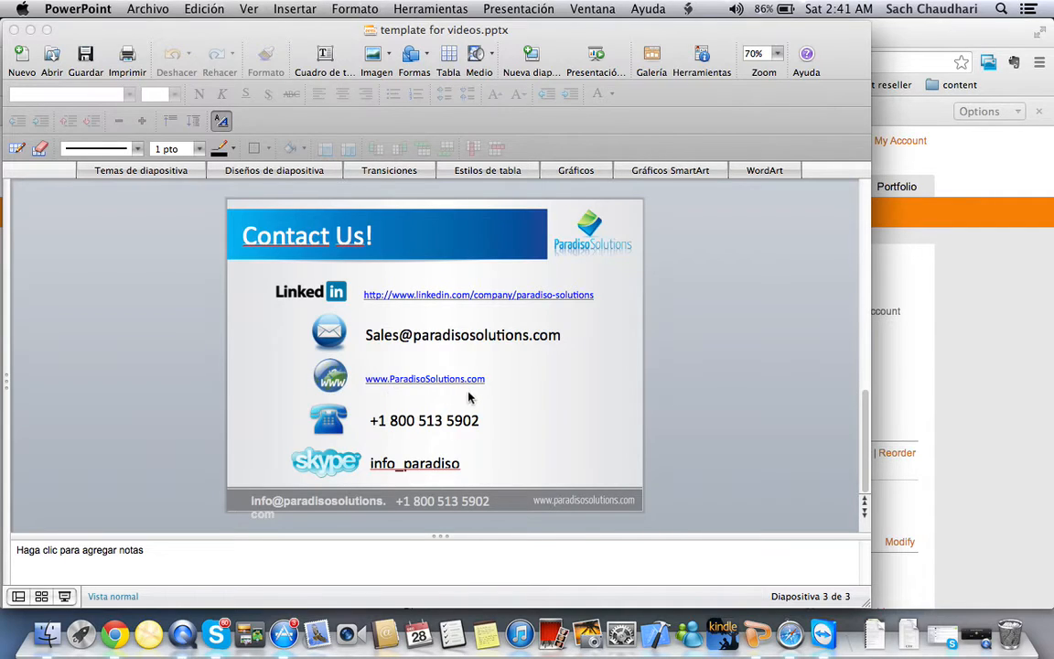
mouse_move(373, 429)
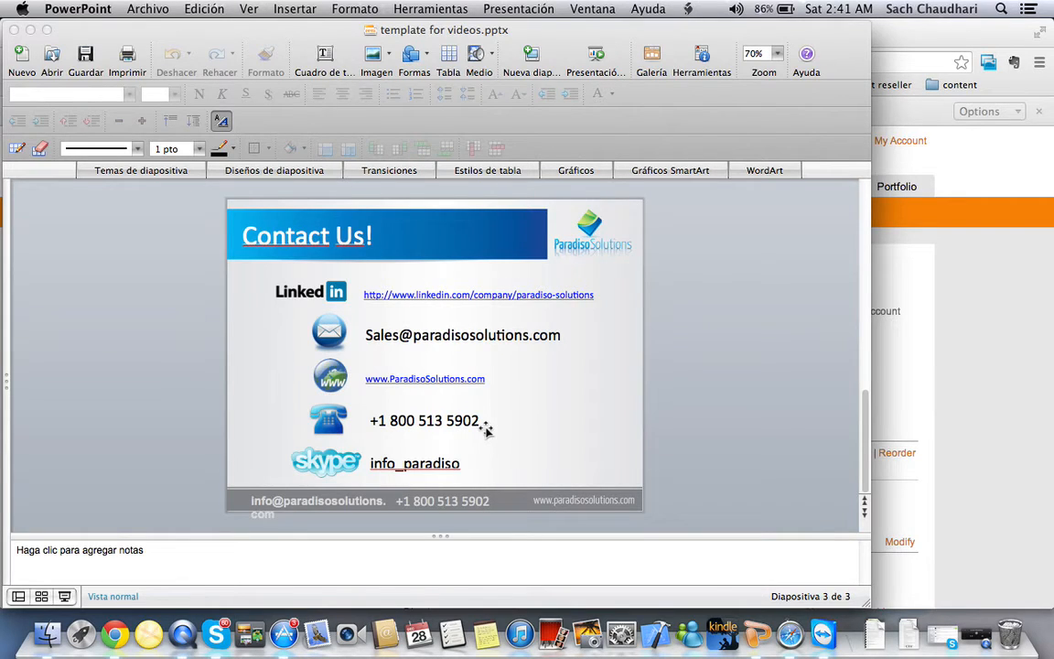
mouse_move(866, 250)
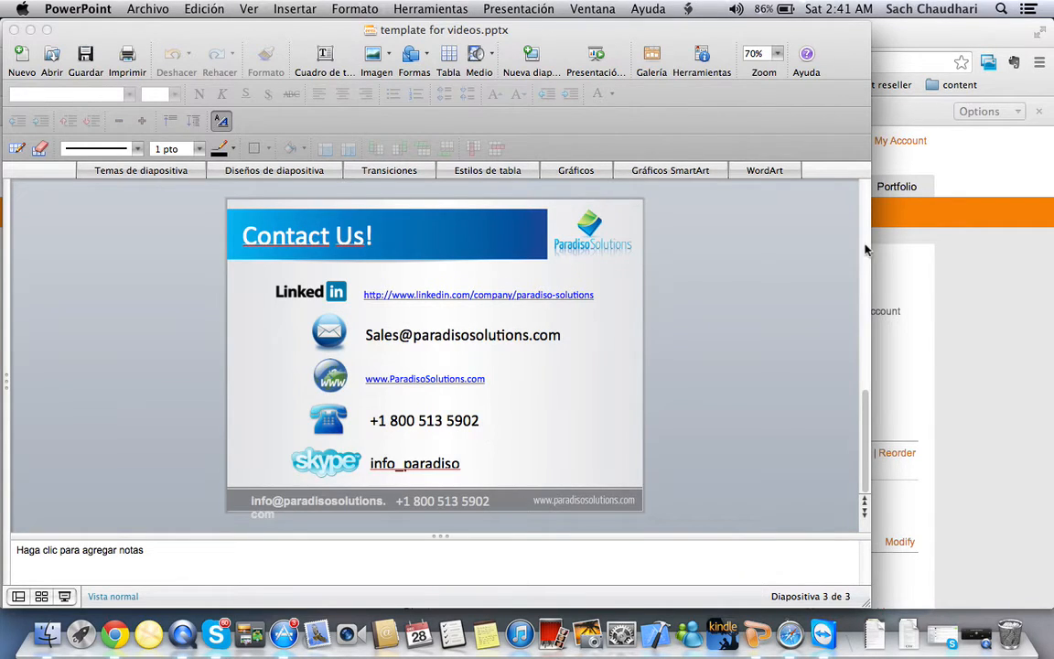
Step: Scroll from slide 3 (Contact Us) up to slide 2 (About Paradiso)
scroll(up, 3)
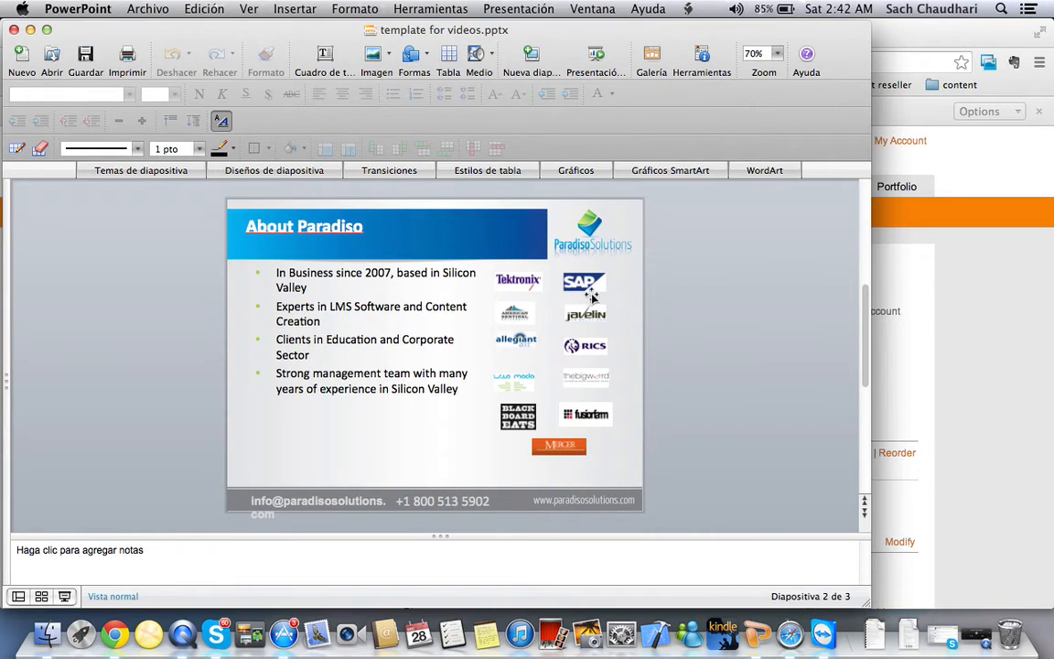
mouse_move(520, 357)
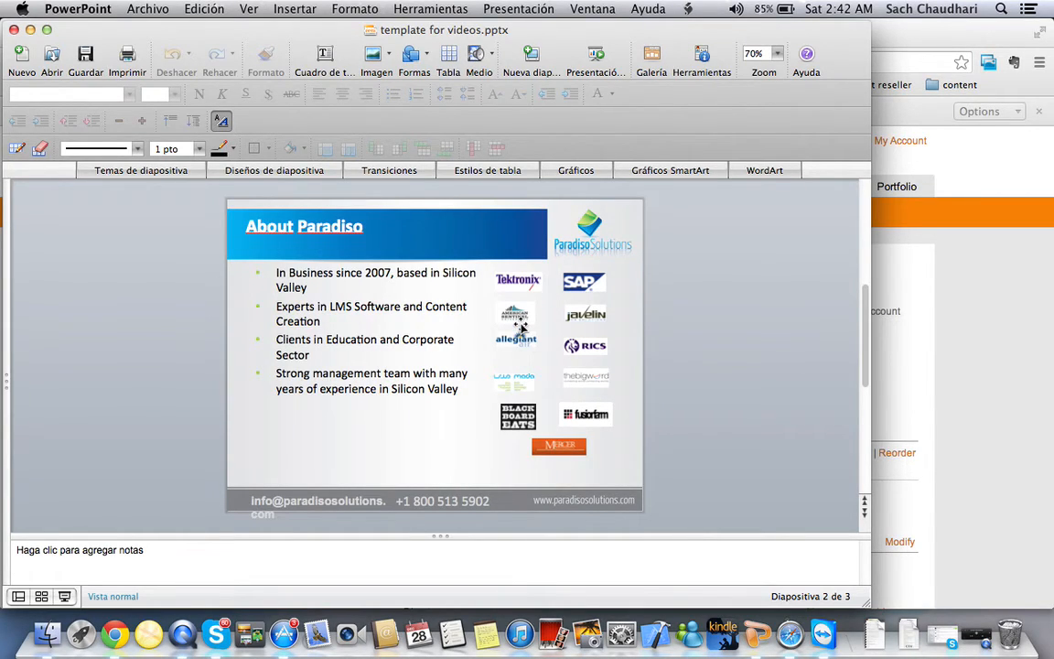
mouse_move(982, 397)
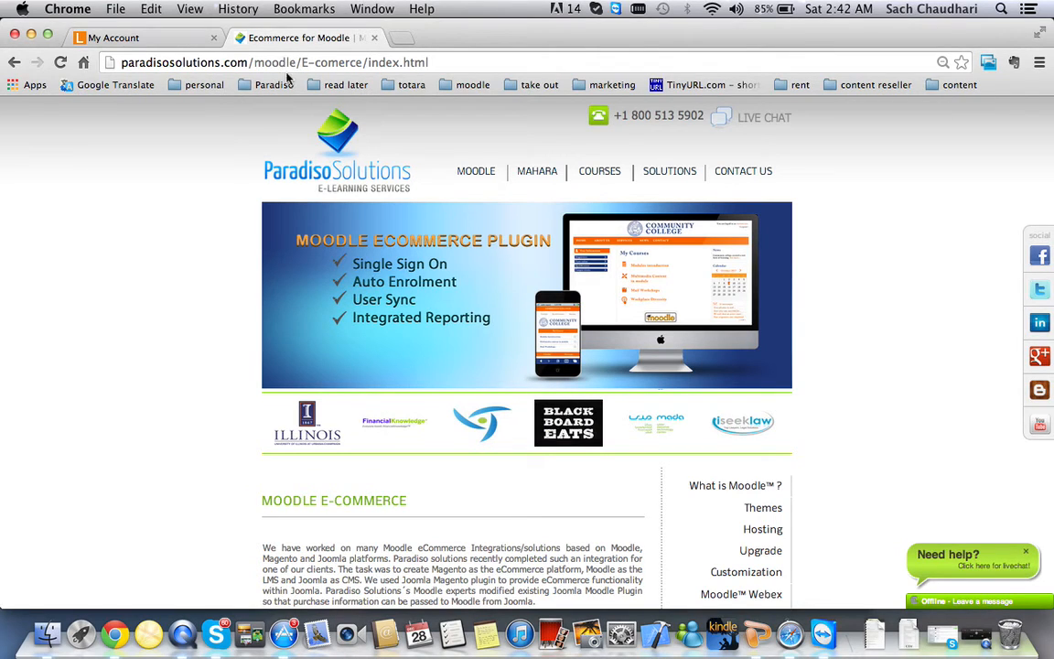
Step: Scroll the Ecommerce for Moodle page, then return to the My Account tab
scroll(down, 3)
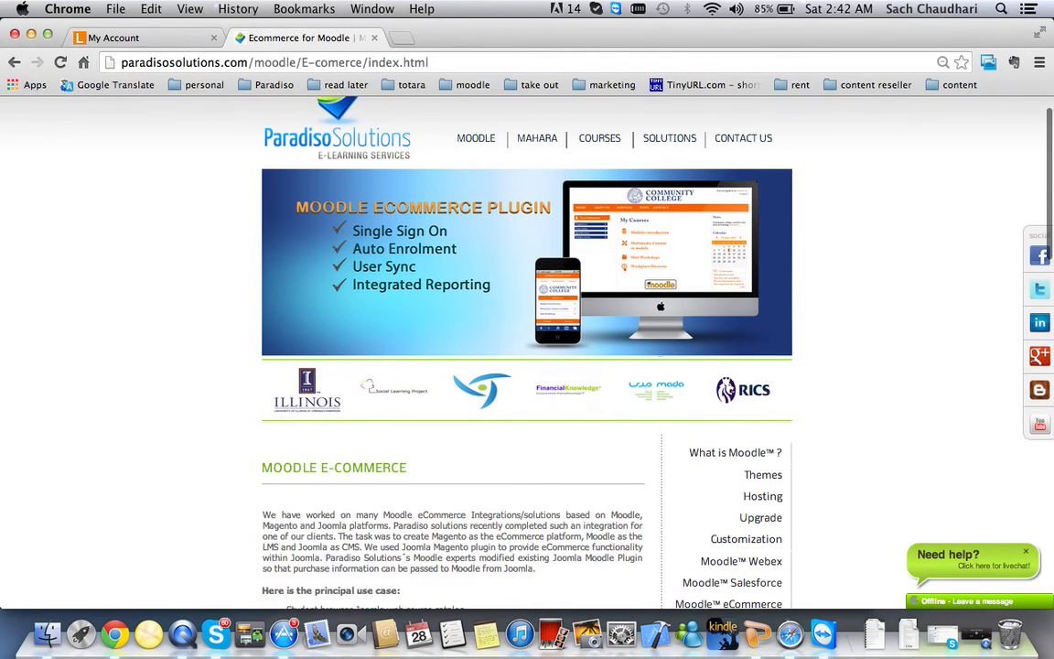
mouse_move(430, 263)
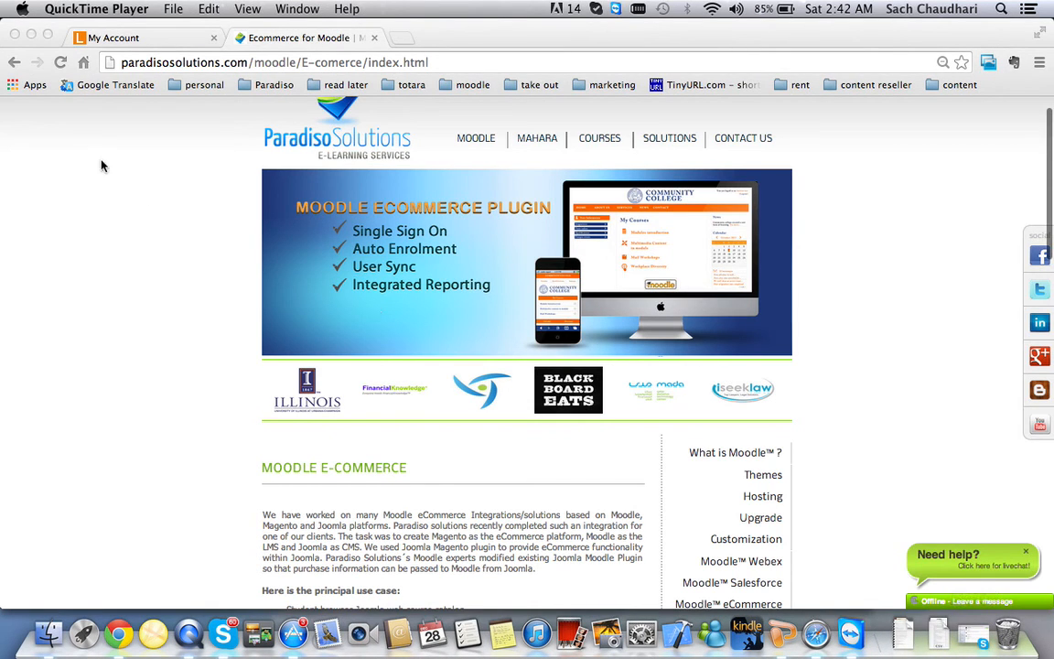
click(114, 37)
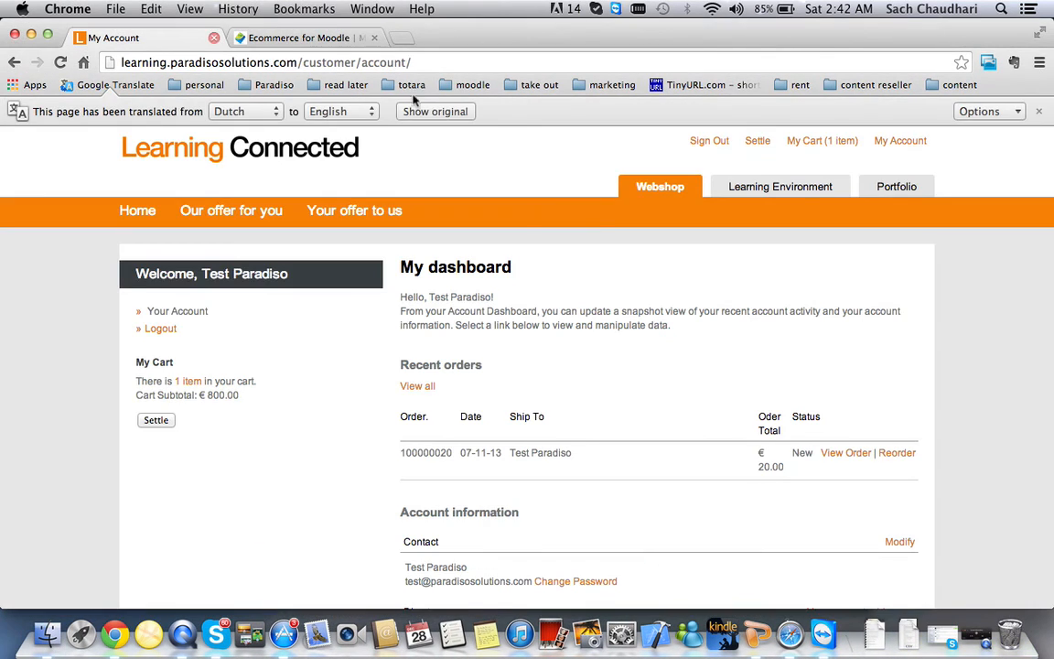
mouse_move(741, 224)
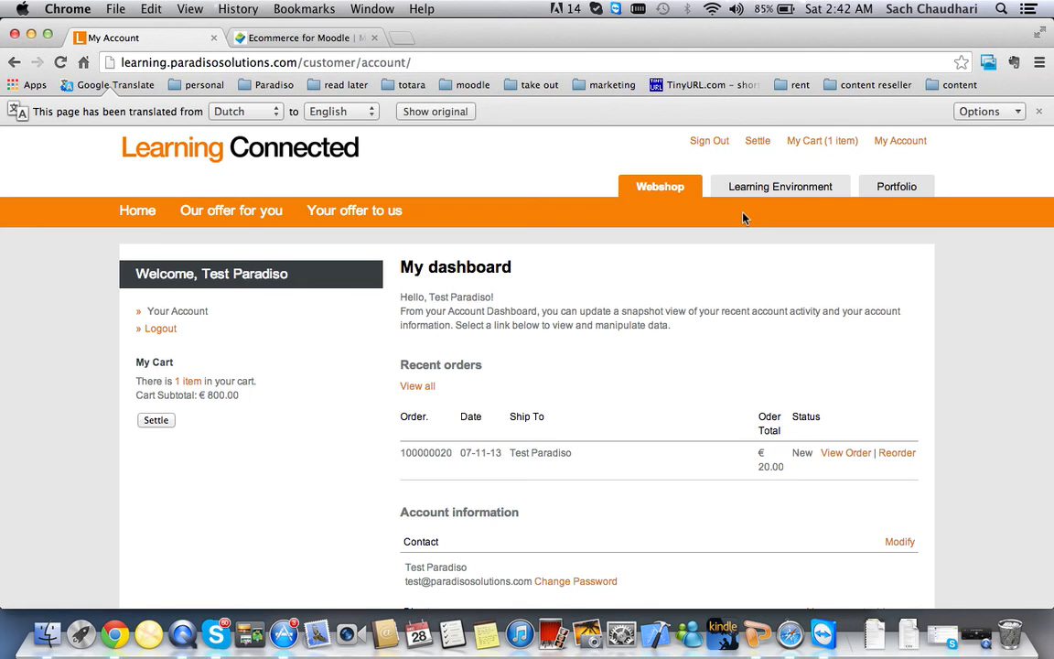
mouse_move(977, 632)
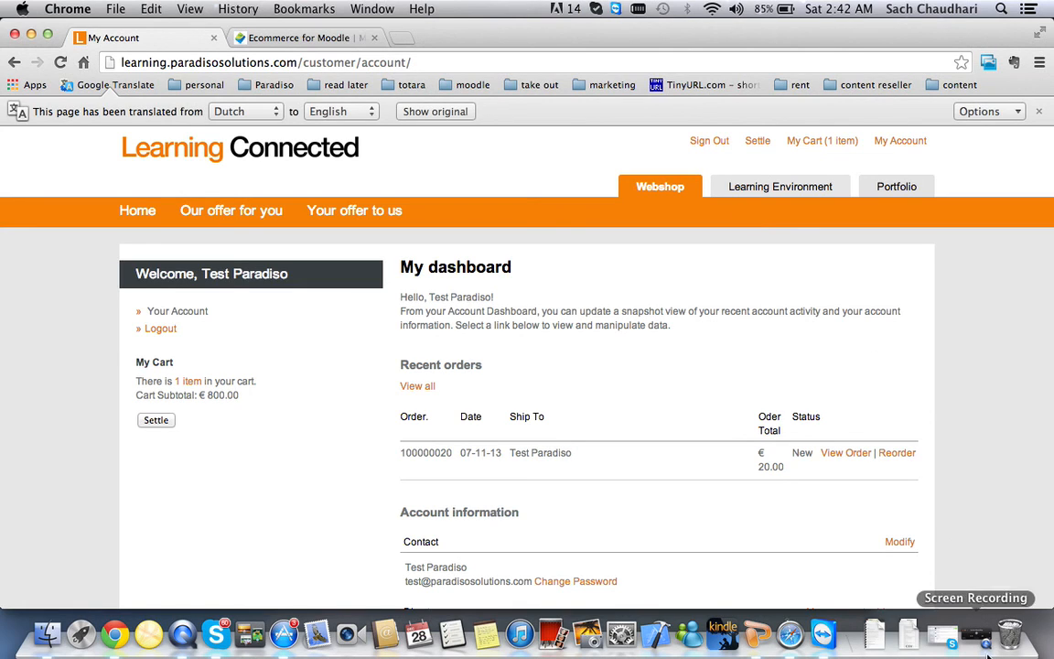